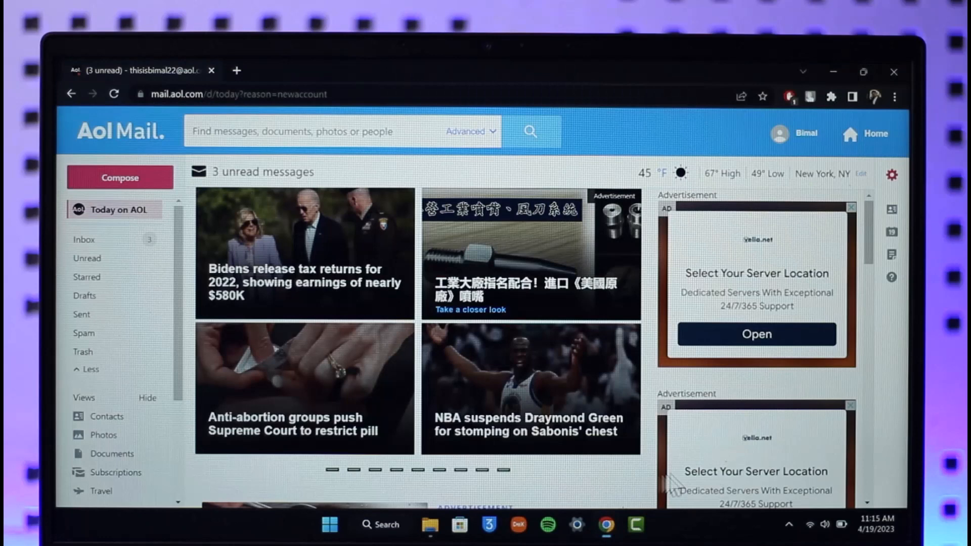
{"action": "mouse_move", "coordinate": [168, 121]}
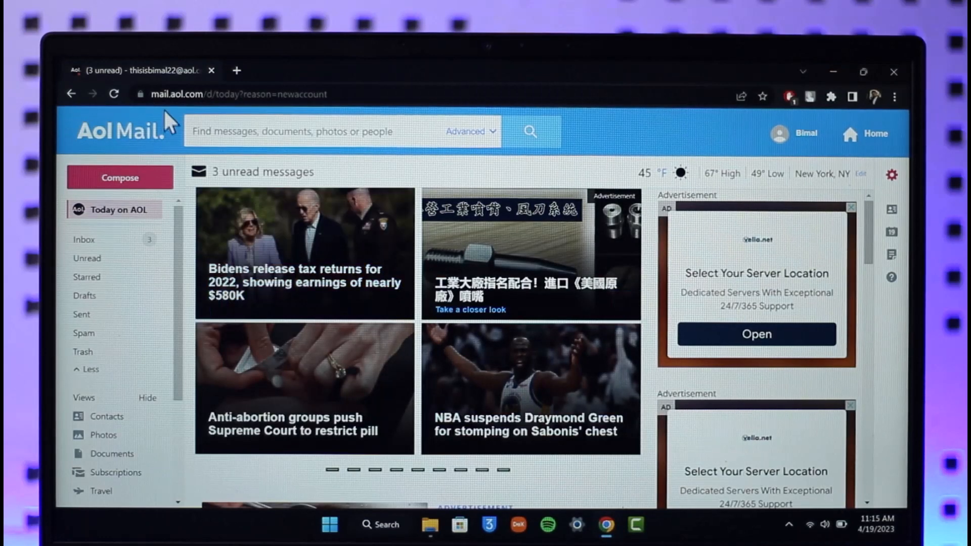
{"action": "mouse_move", "coordinate": [829, 417]}
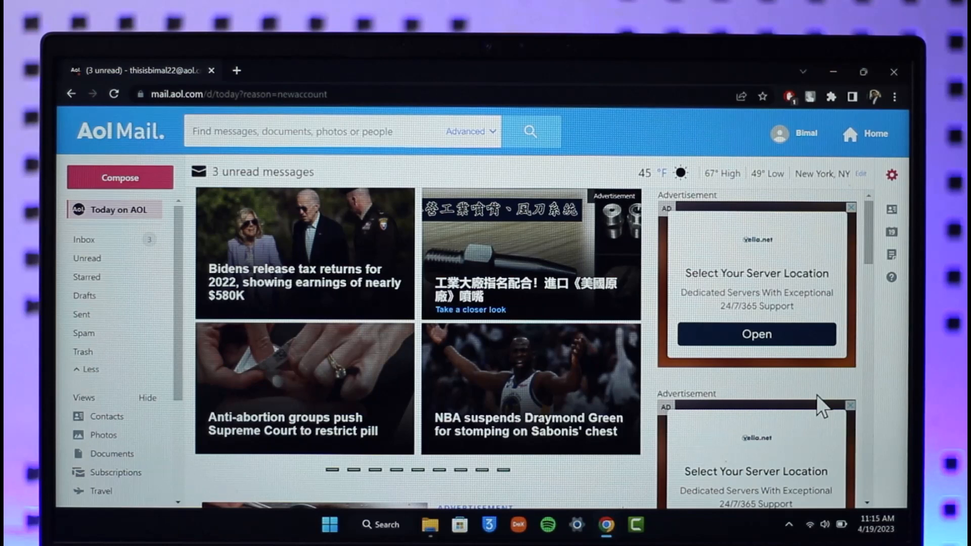
{"action": "mouse_move", "coordinate": [519, 353]}
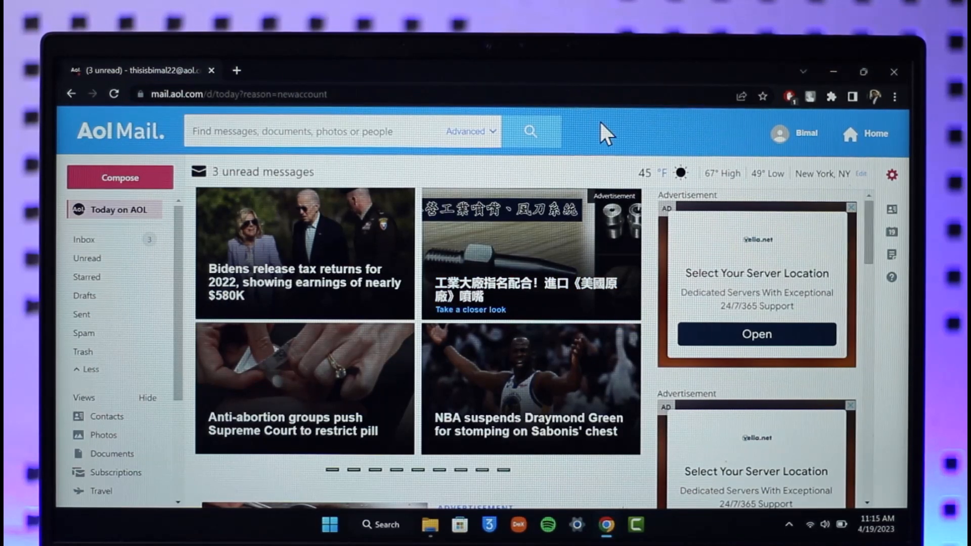
{"action": "mouse_move", "coordinate": [86, 402]}
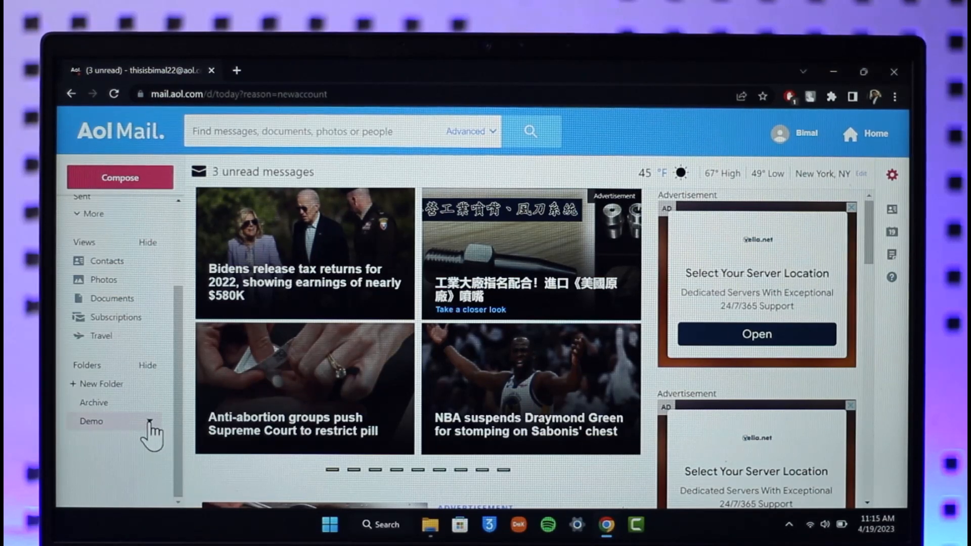
- Bring up the actions menu for the Demo folder in the sidebar
{"action": "right_click", "coordinate": [91, 421]}
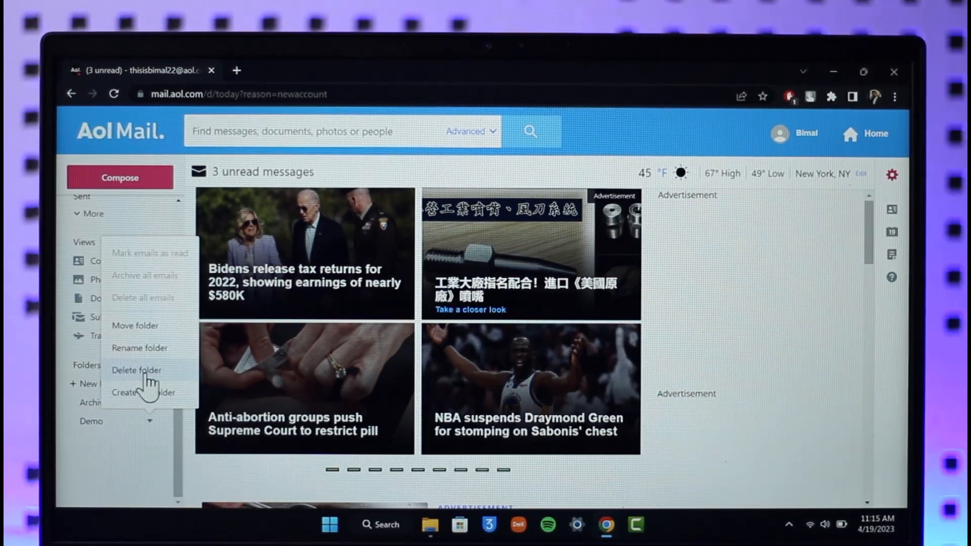
{"action": "mouse_move", "coordinate": [167, 386]}
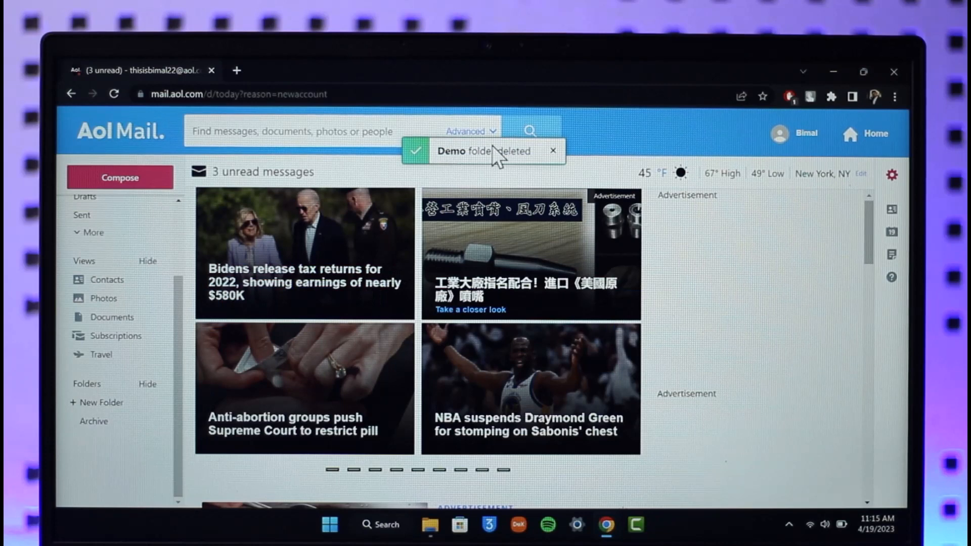
{"action": "mouse_move", "coordinate": [619, 348]}
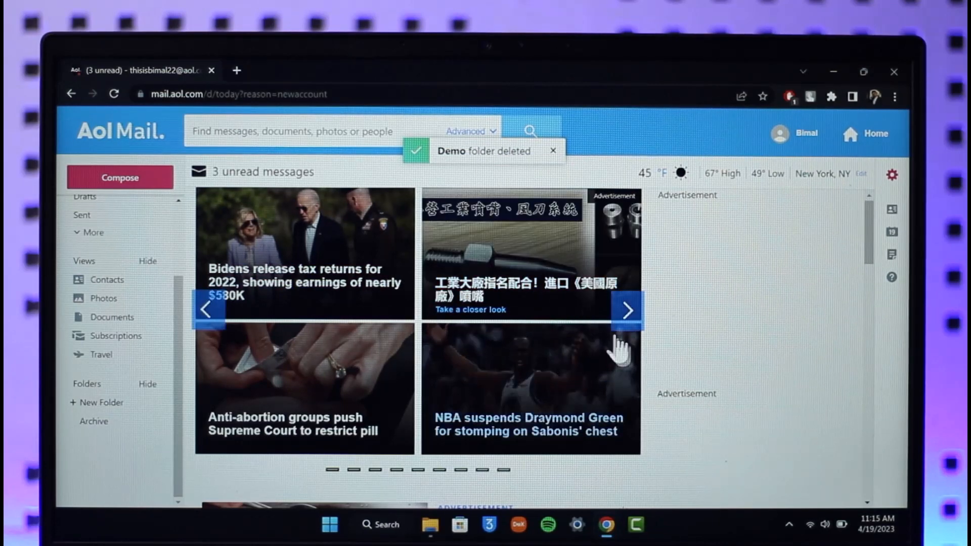